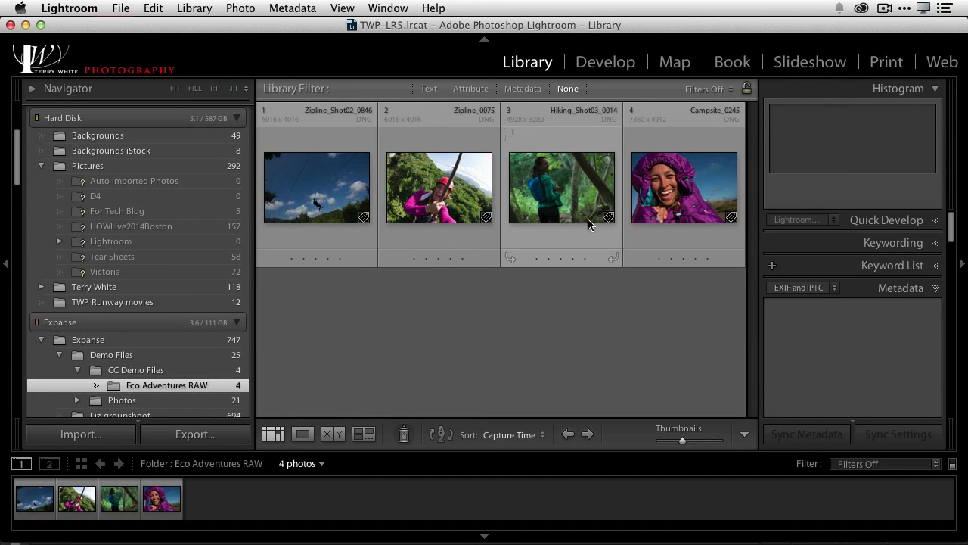
- Select the Hiking_Shot03_0014 thumbnail and open its context menu
click(563, 197)
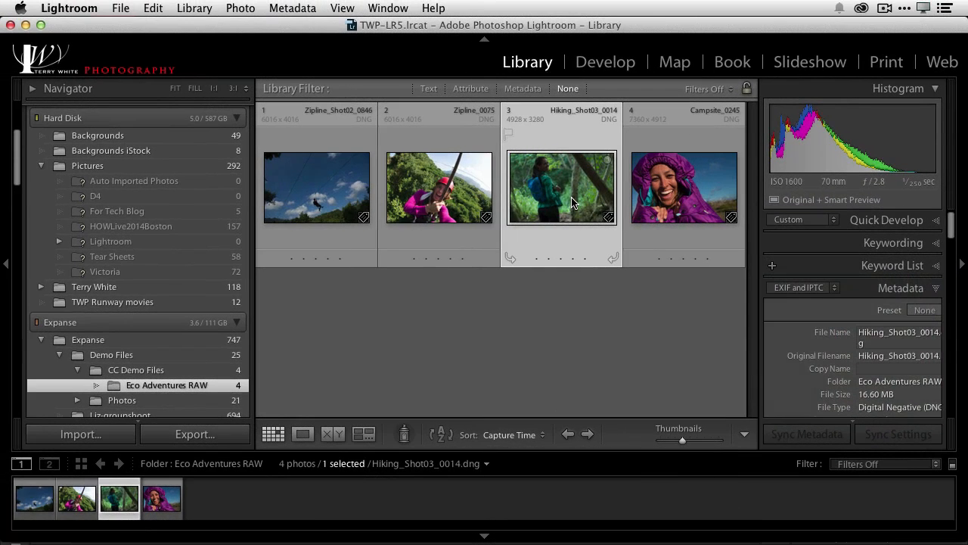
right_click(572, 202)
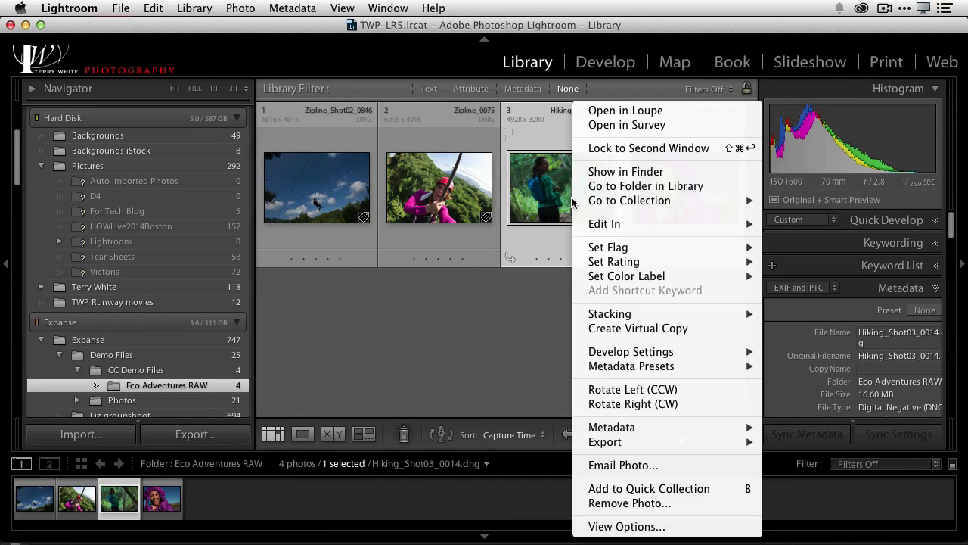
mouse_move(626, 171)
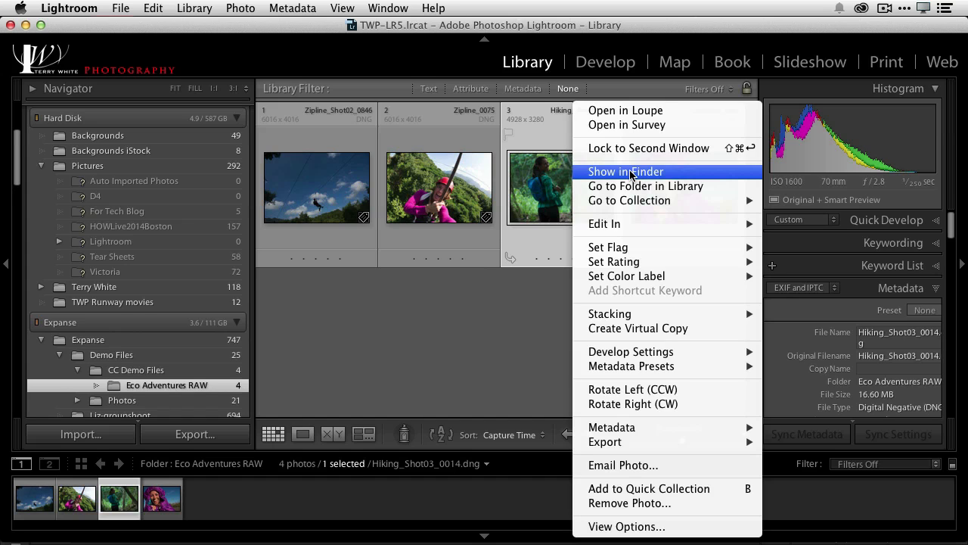
- Reveal Hiking_Shot03_0014.dng in Finder, then bring up the app switcher
click(625, 171)
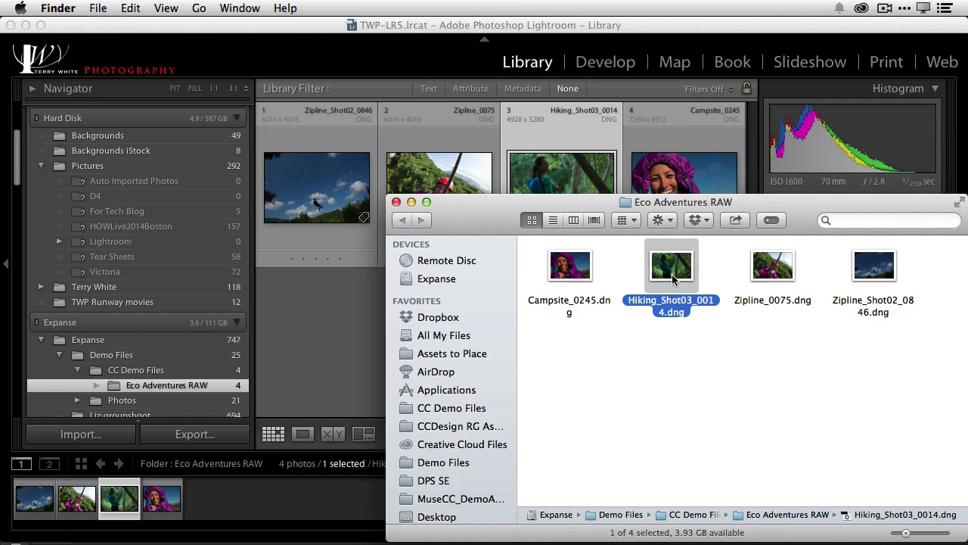
mouse_move(676, 229)
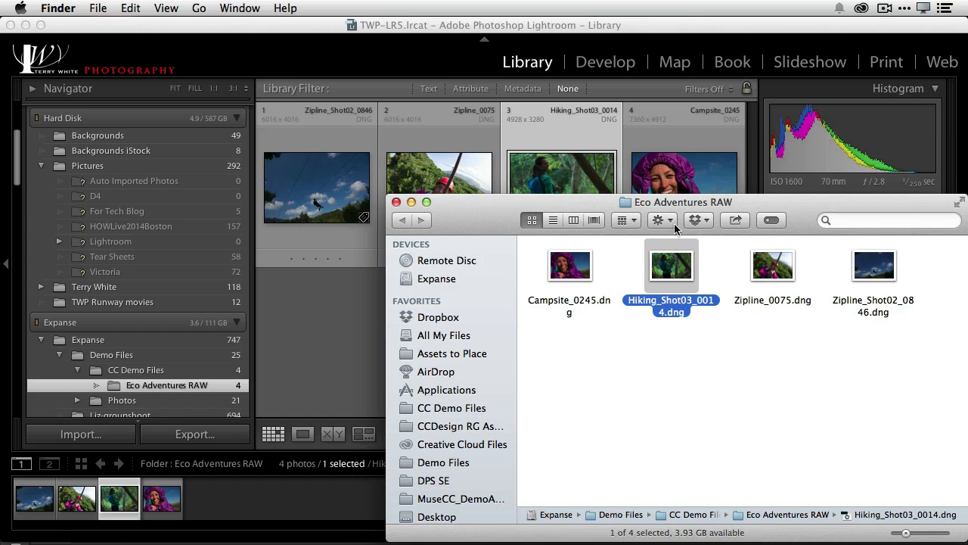
mouse_move(690, 310)
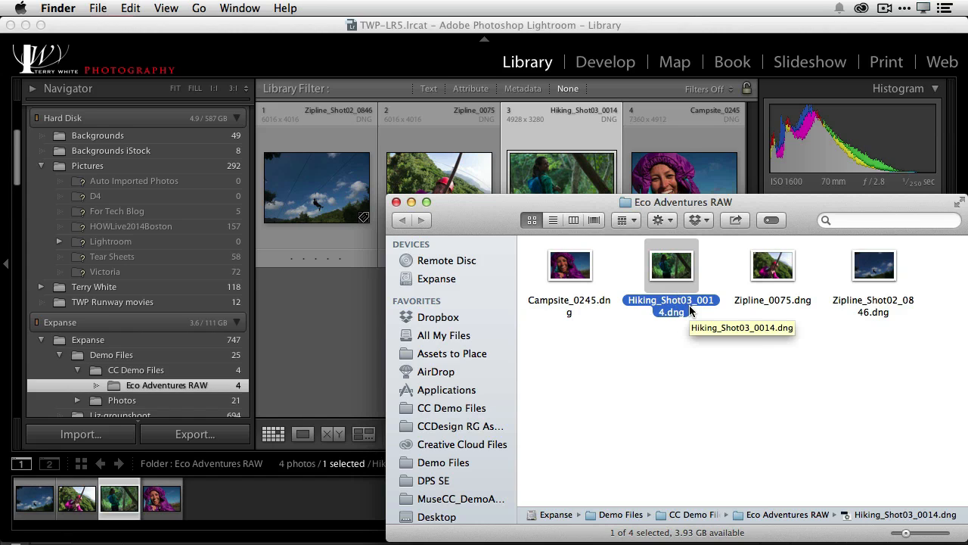
key(cmd+tab)
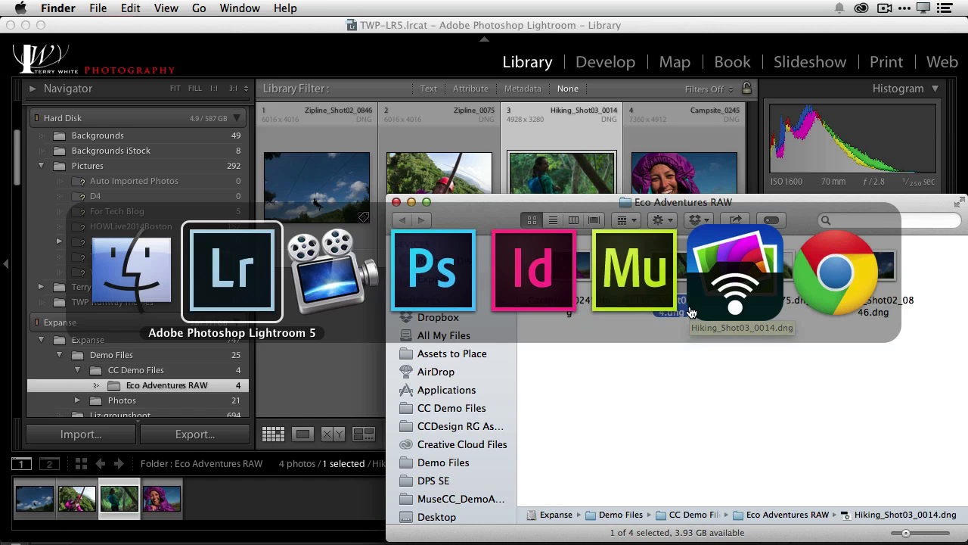
- Place Hiking_Shot03_0014.dng into the Placed Linked layout via File > Place Linked
click(434, 269)
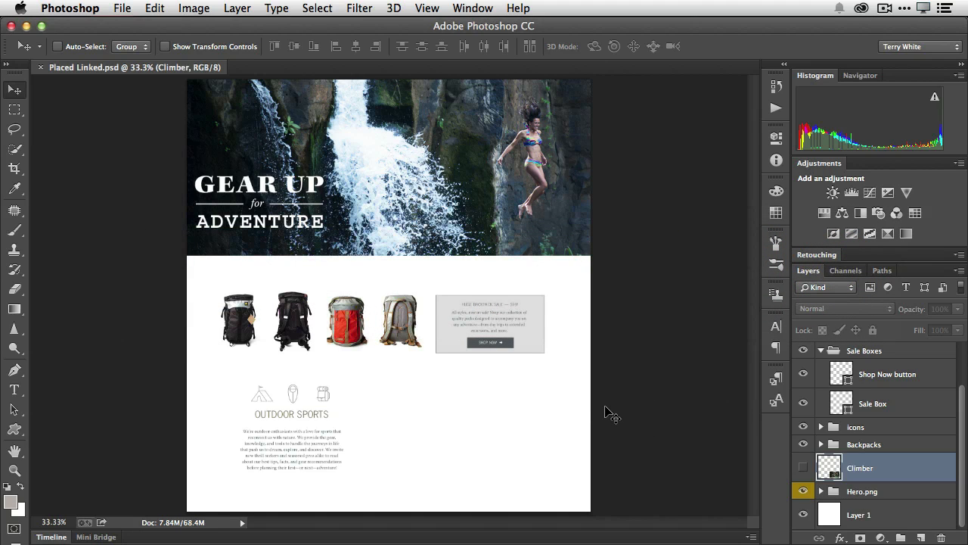
mouse_move(576, 402)
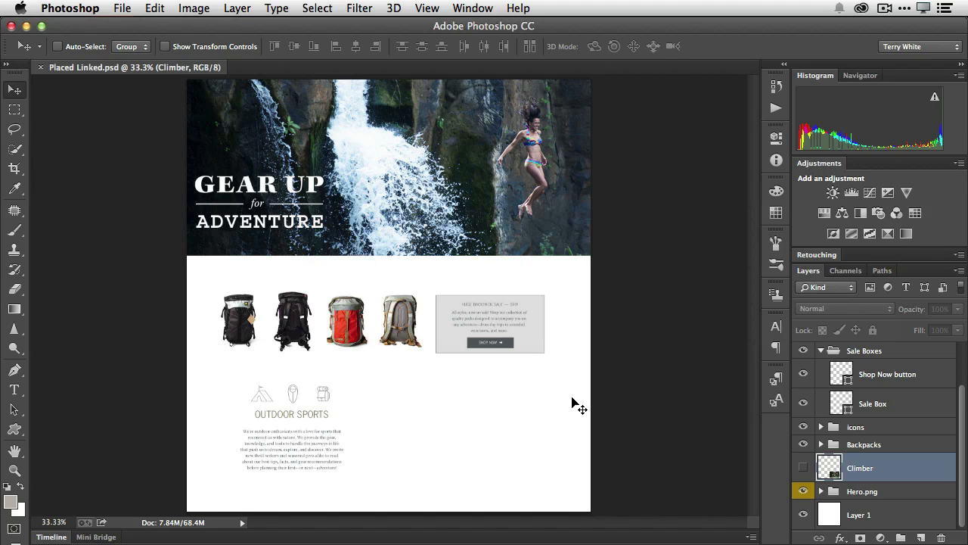
mouse_move(495, 379)
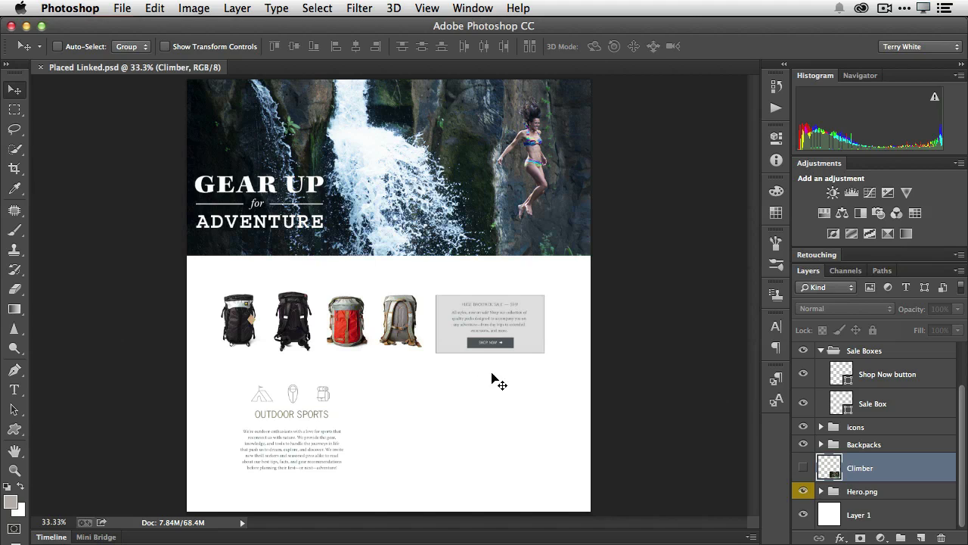
click(119, 8)
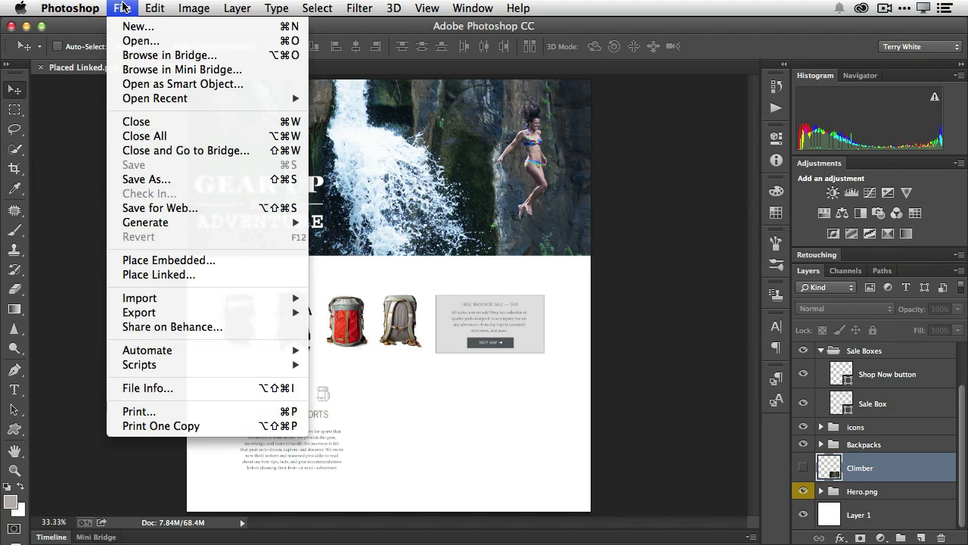
mouse_move(181, 275)
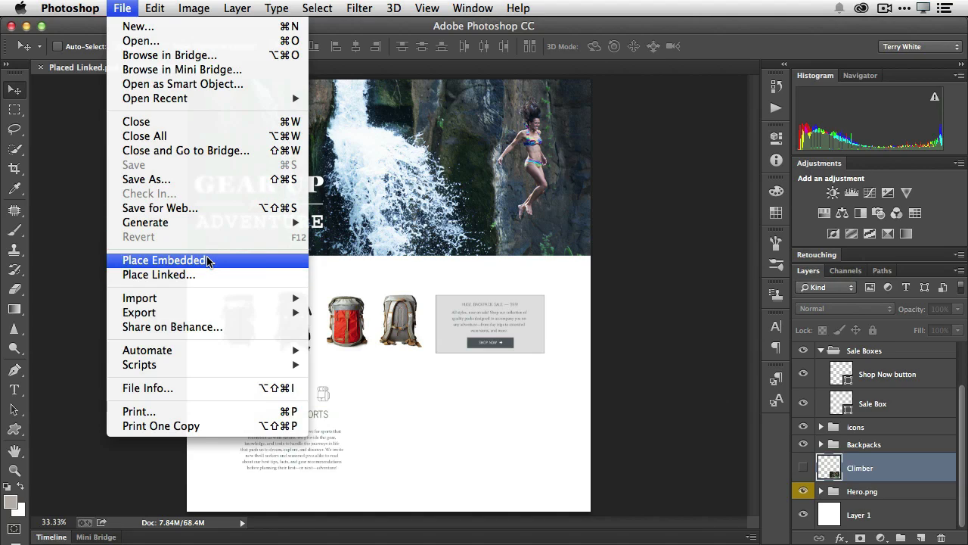
mouse_move(195, 279)
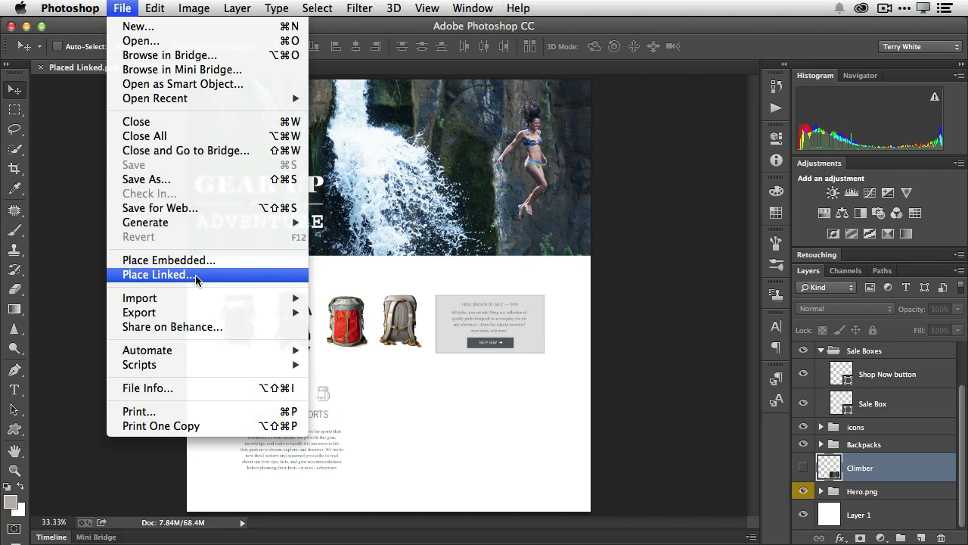
click(157, 274)
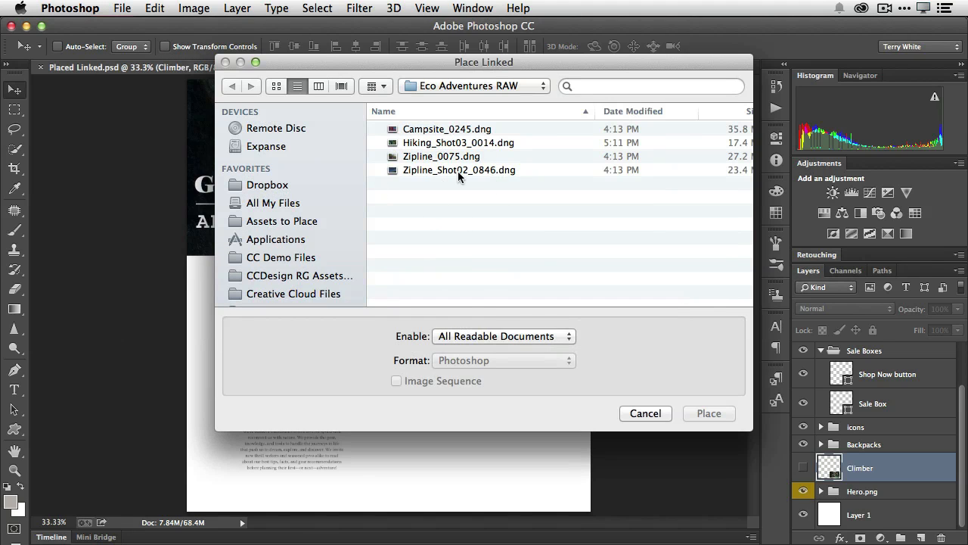
mouse_move(480, 163)
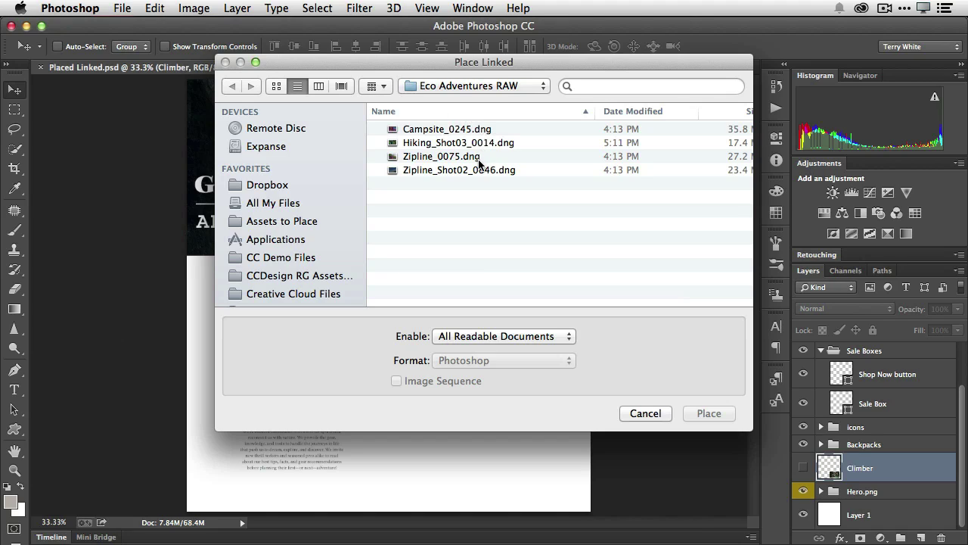
click(458, 142)
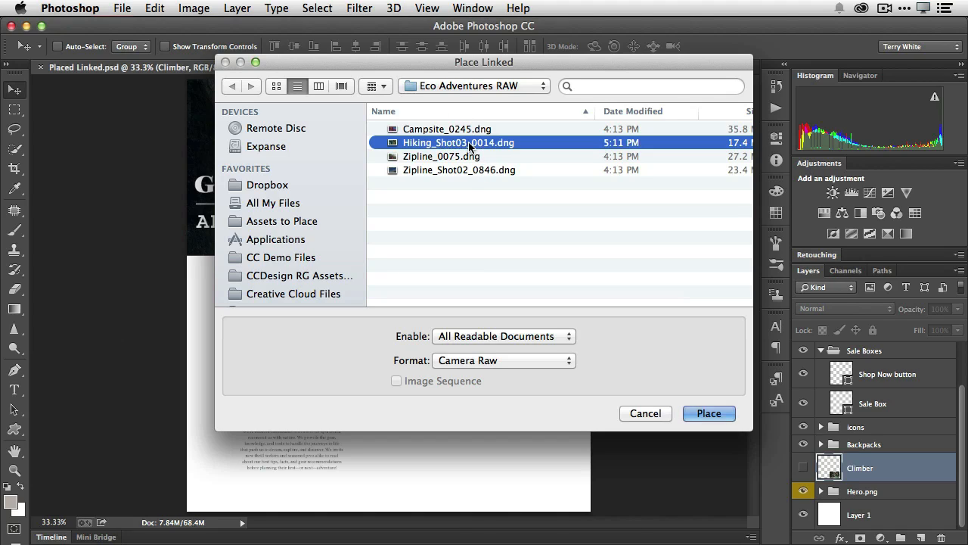
mouse_move(509, 149)
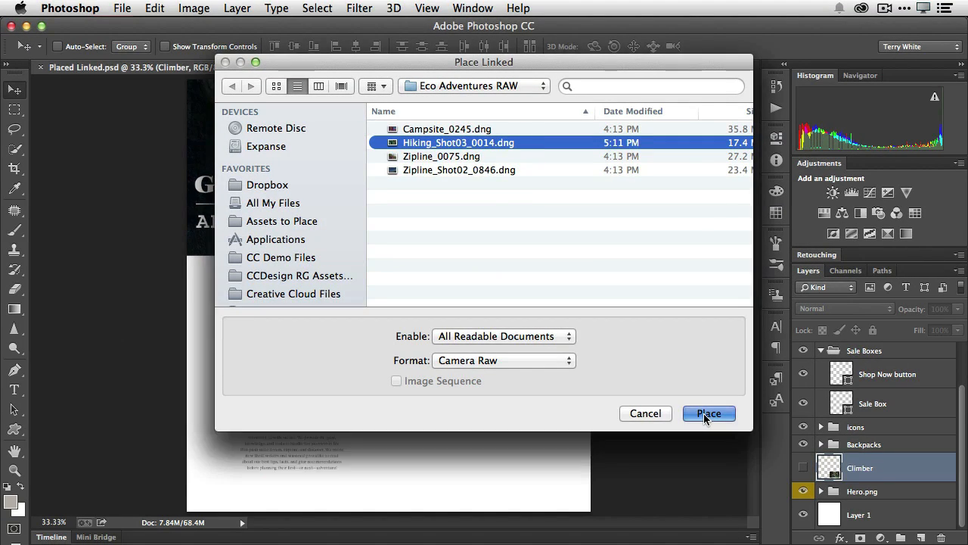
click(708, 413)
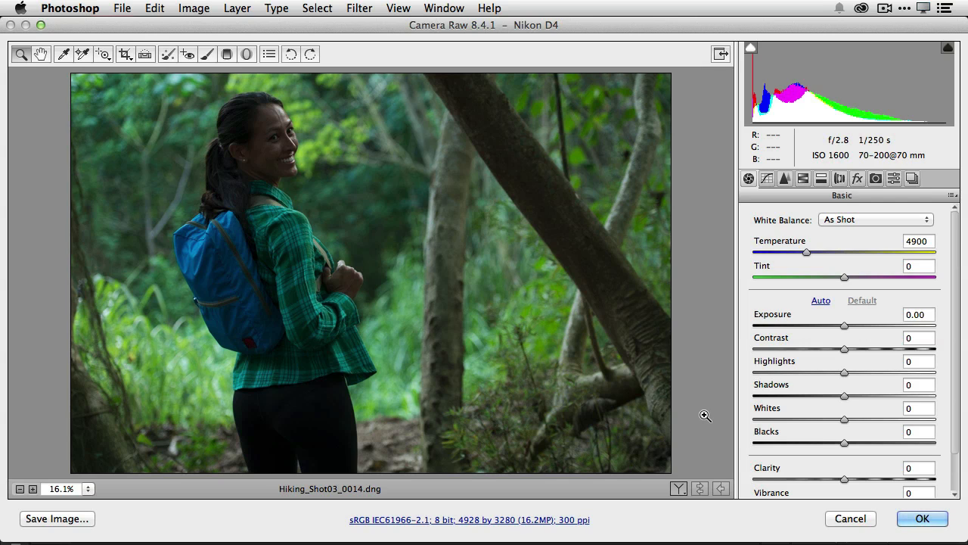
mouse_move(708, 417)
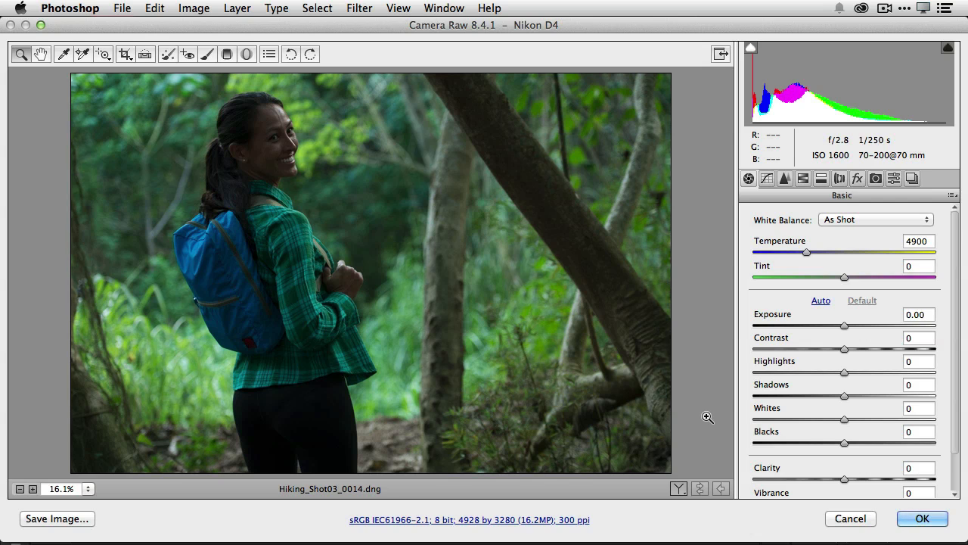
mouse_move(833, 519)
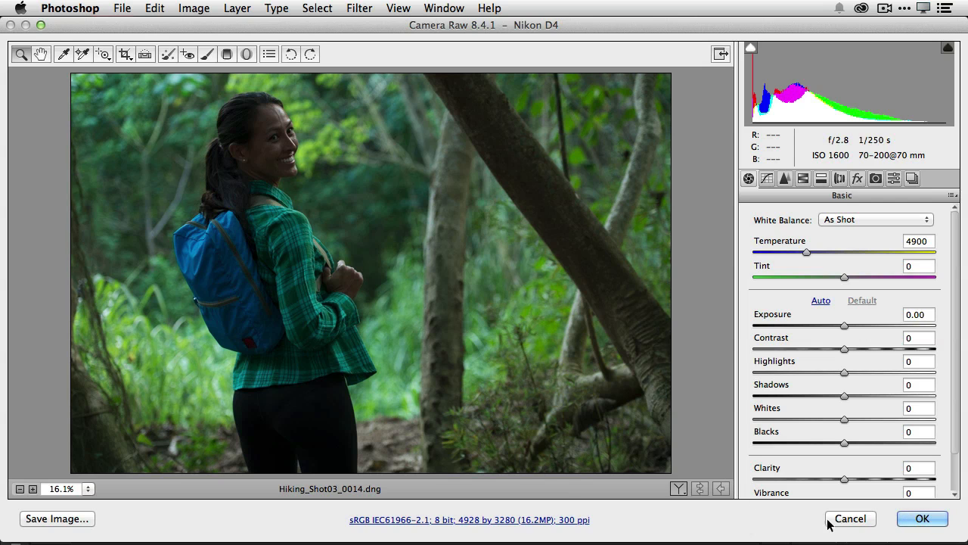
- Close the Camera Raw dialog for the hiking shot
click(922, 519)
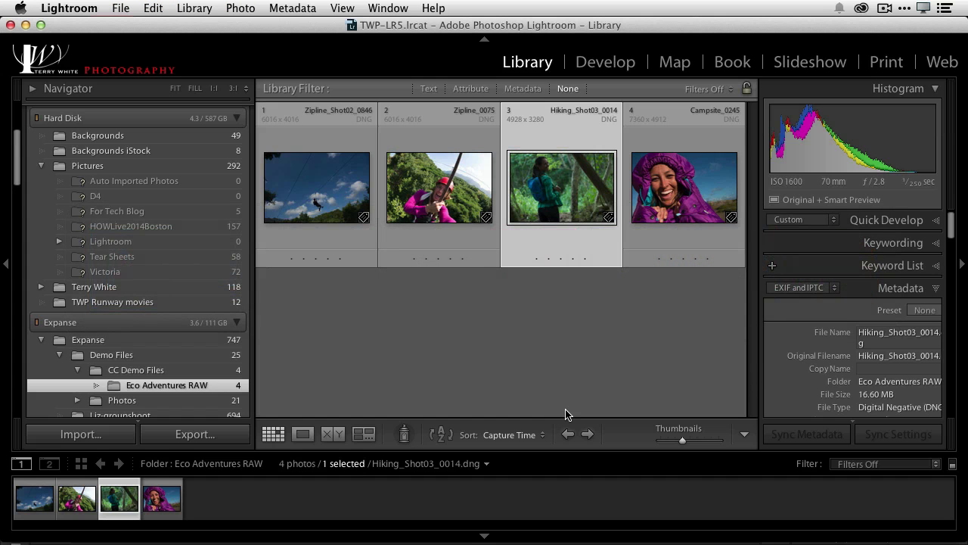
mouse_move(615, 57)
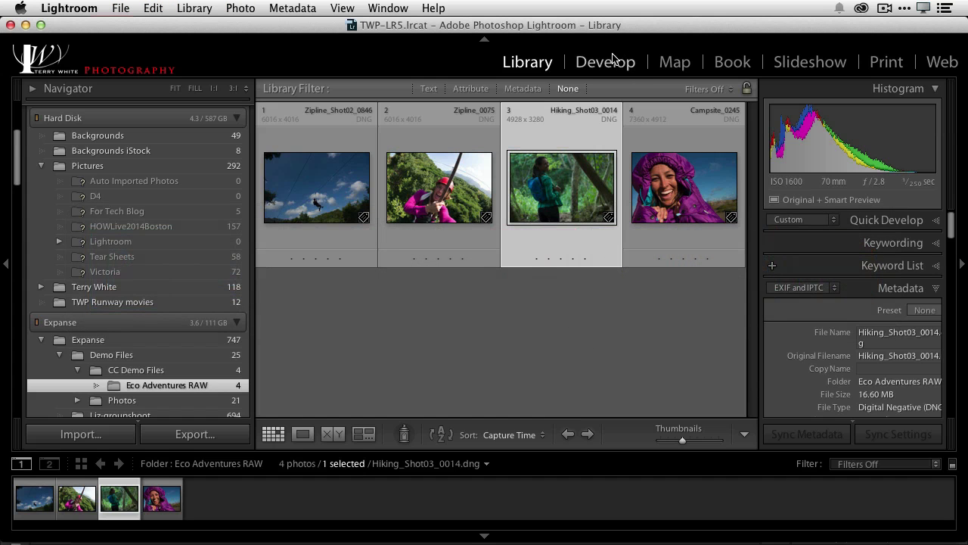
- In Develop, deepen the Blacks and raise Exposure to +0.70 from the histogram
click(606, 61)
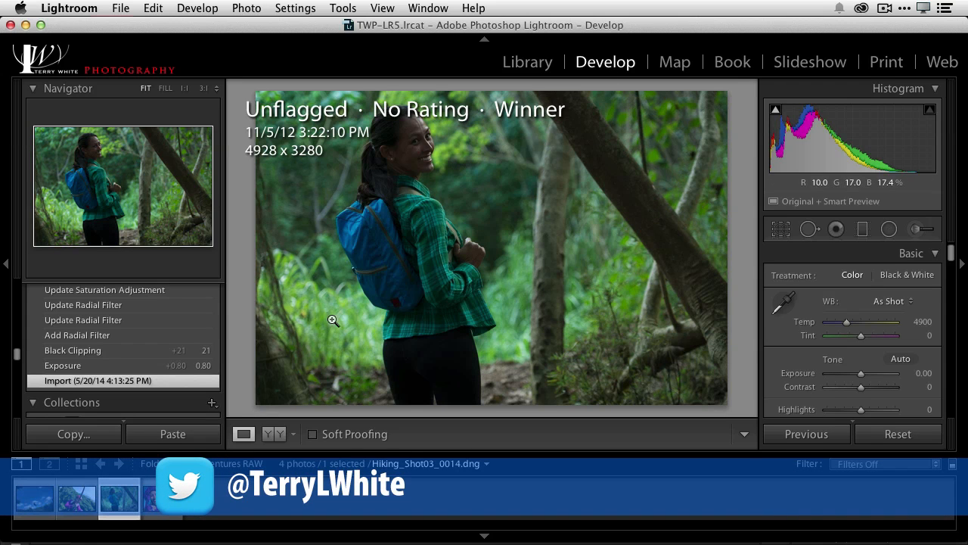
mouse_move(721, 190)
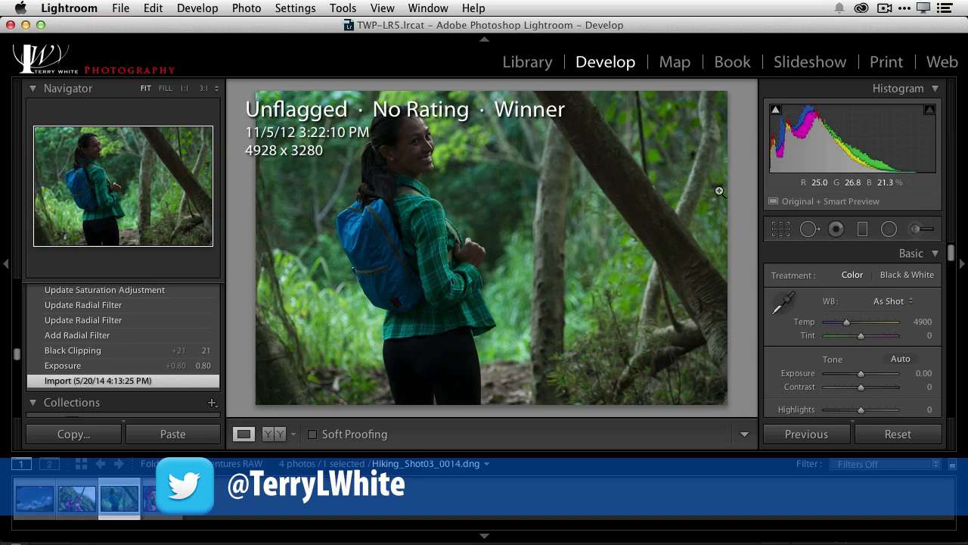
mouse_move(774, 142)
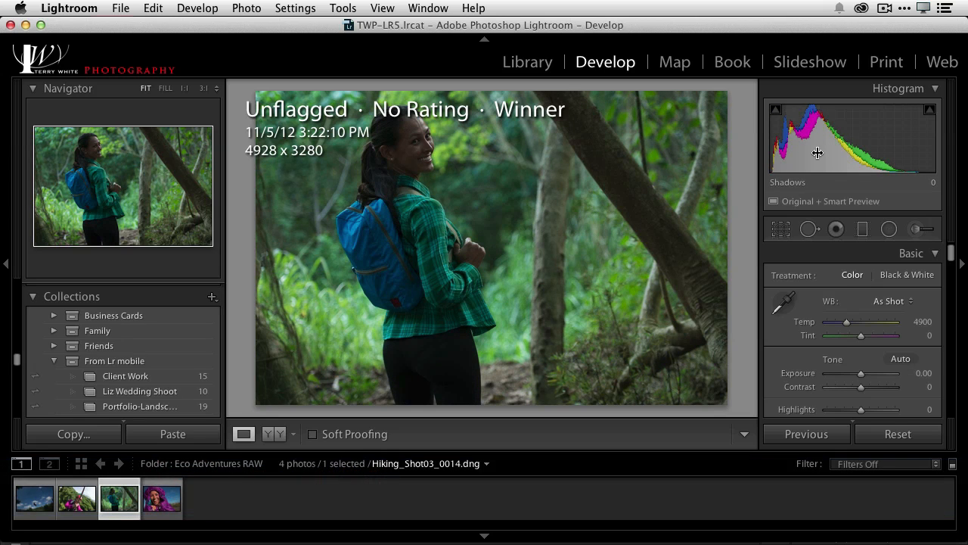
drag(861, 373, 865, 373)
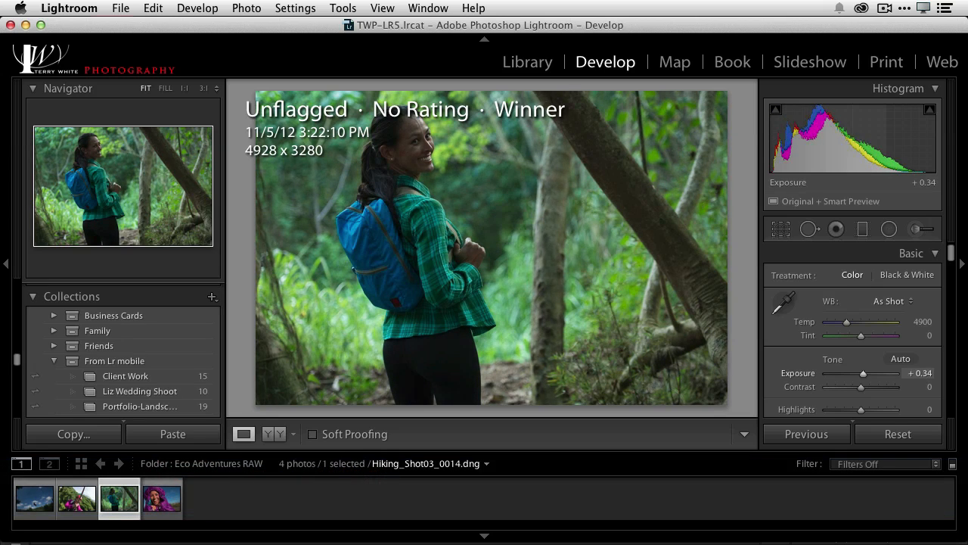
drag(864, 373, 868, 373)
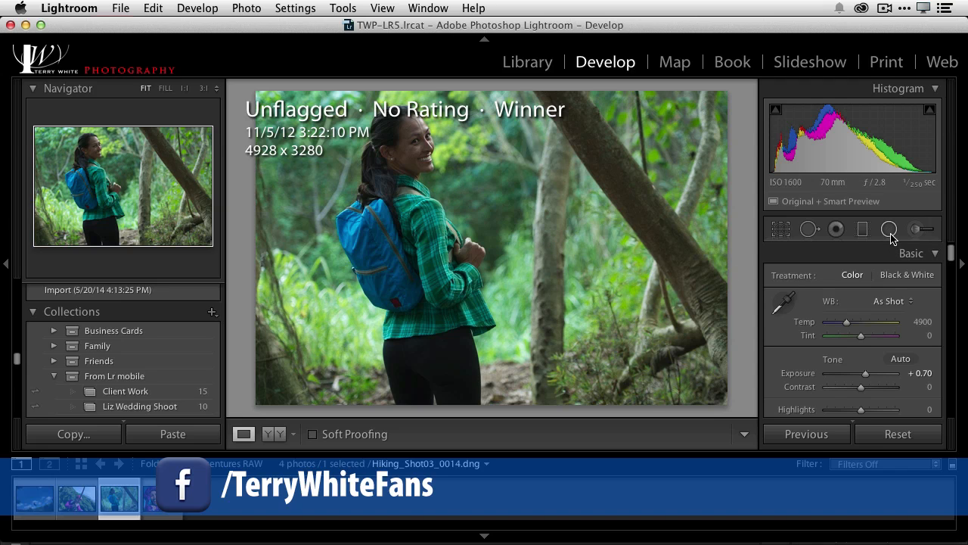
- Draw a radial filter around the woman and reset its Saturation to 0
click(889, 228)
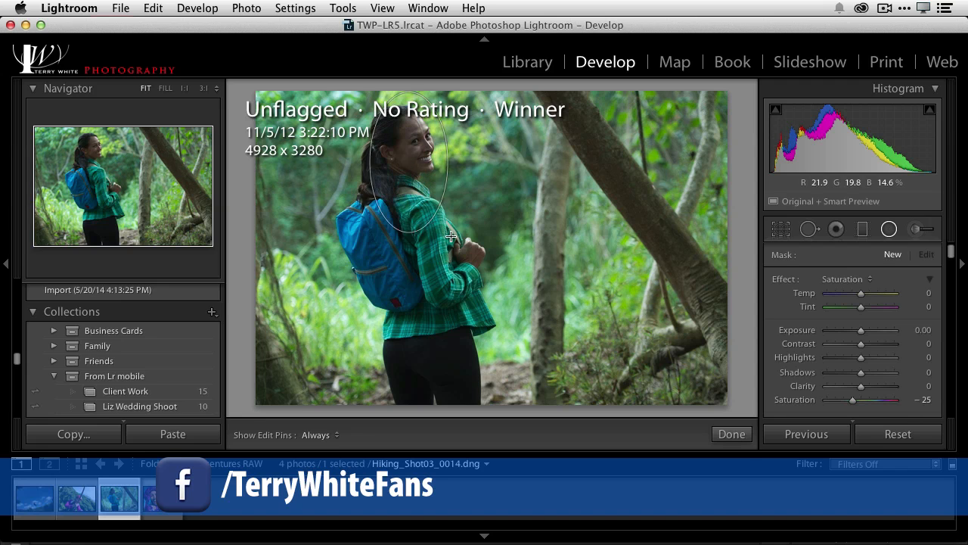
drag(450, 234, 475, 263)
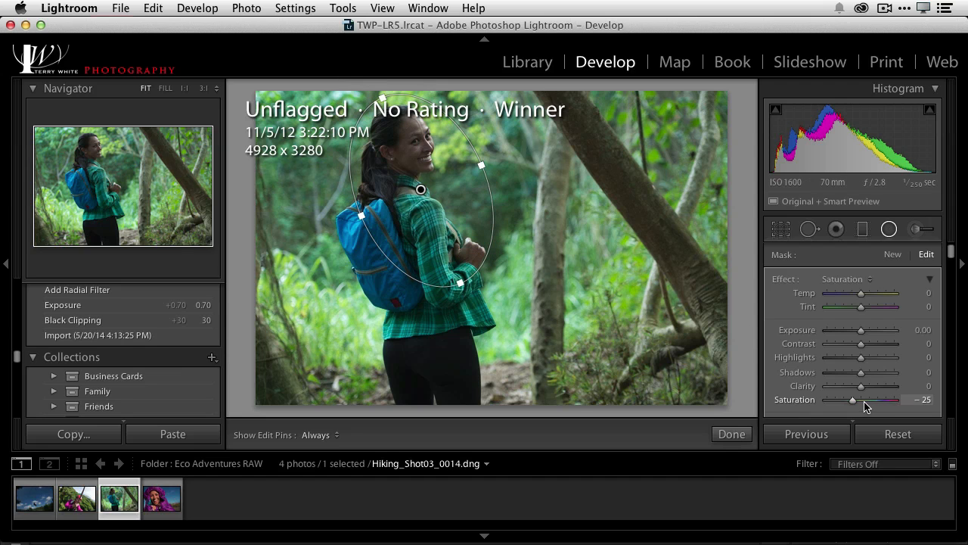
drag(853, 399, 865, 400)
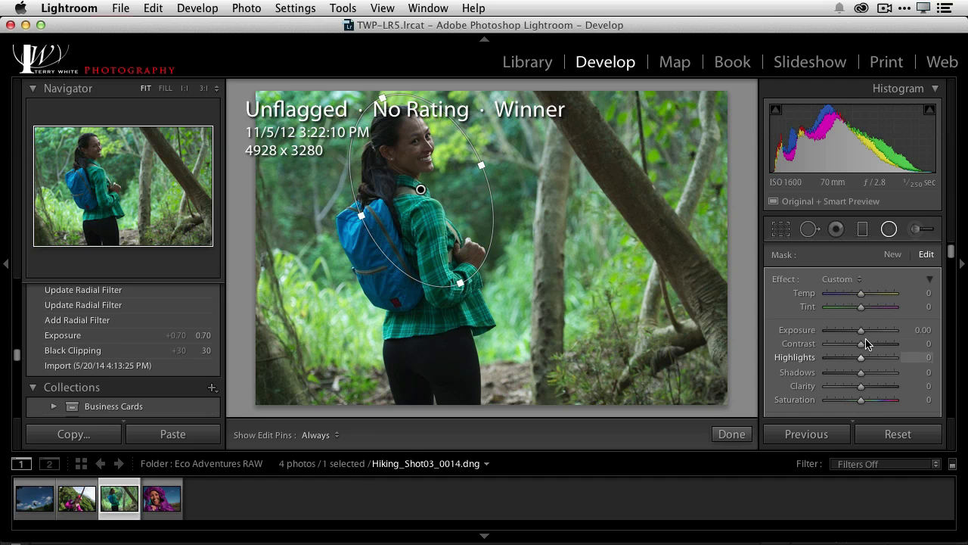
- Set the radial filter's Exposure to about 2.15 and finish the filter
drag(861, 330, 877, 330)
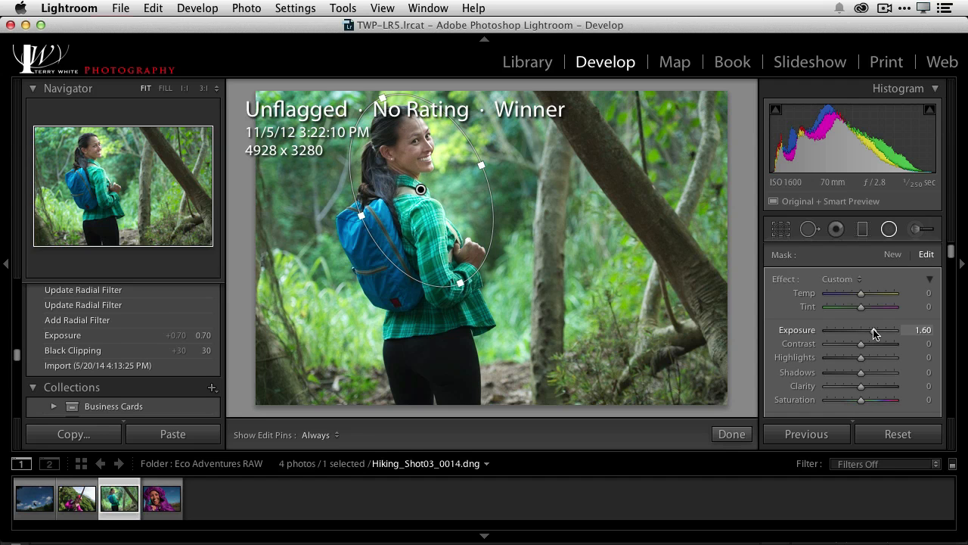
drag(876, 330, 884, 330)
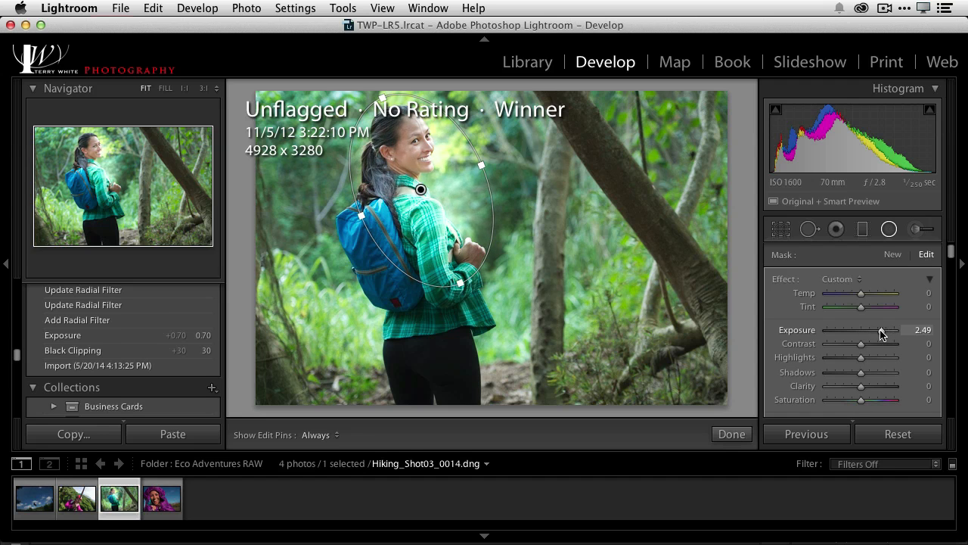
drag(882, 330, 877, 330)
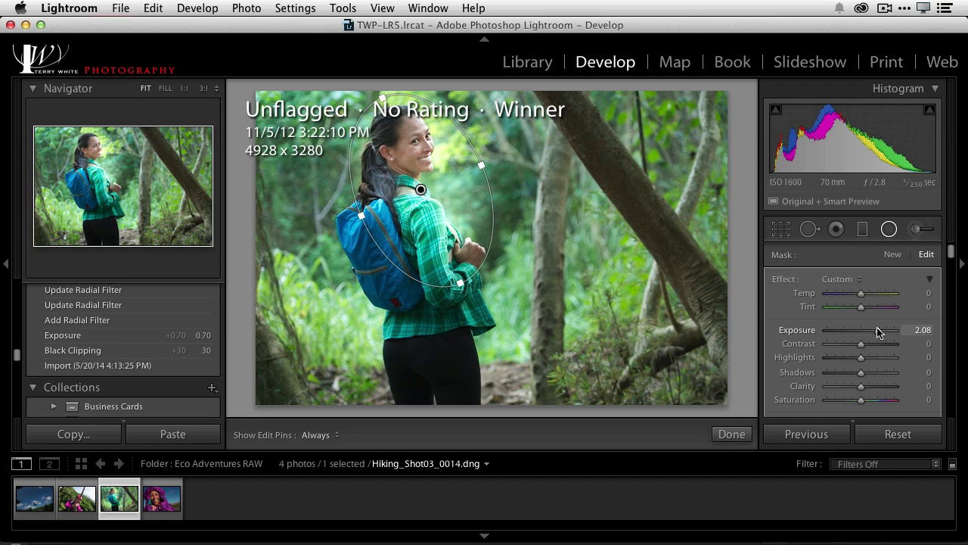
drag(877, 329, 877, 329)
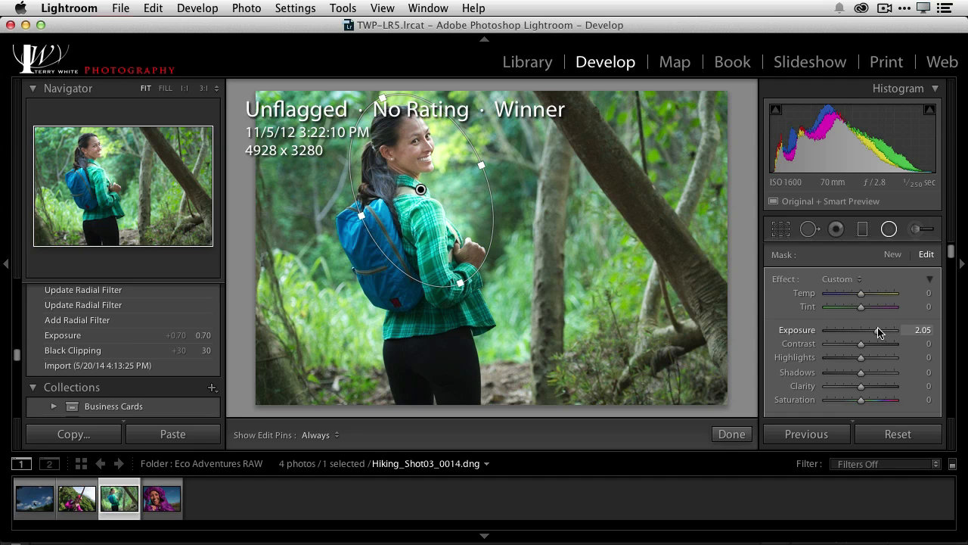
drag(874, 330, 881, 330)
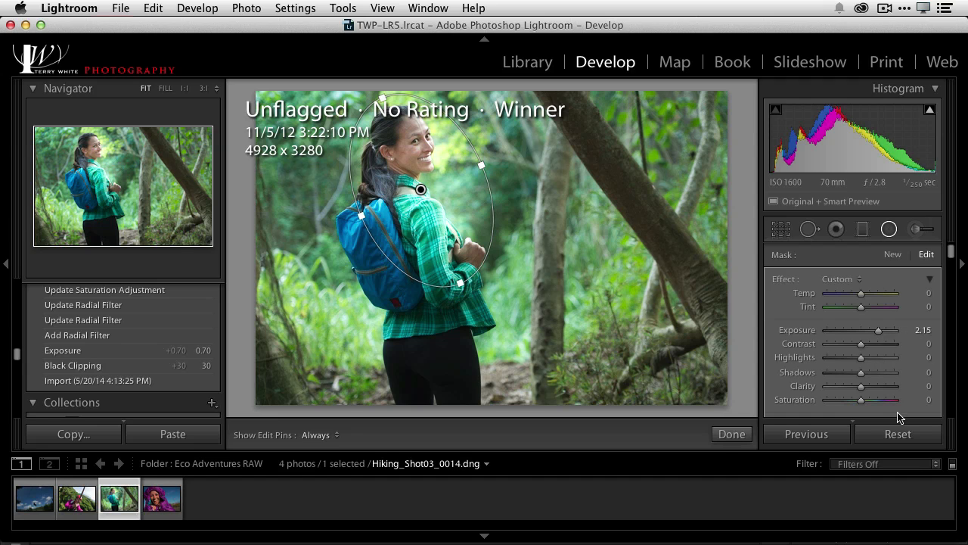
mouse_move(817, 446)
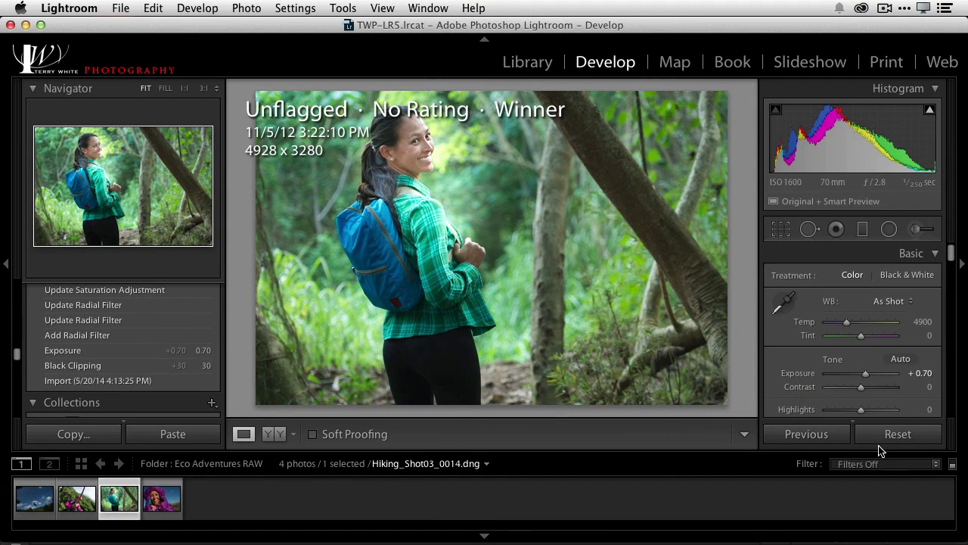
click(233, 270)
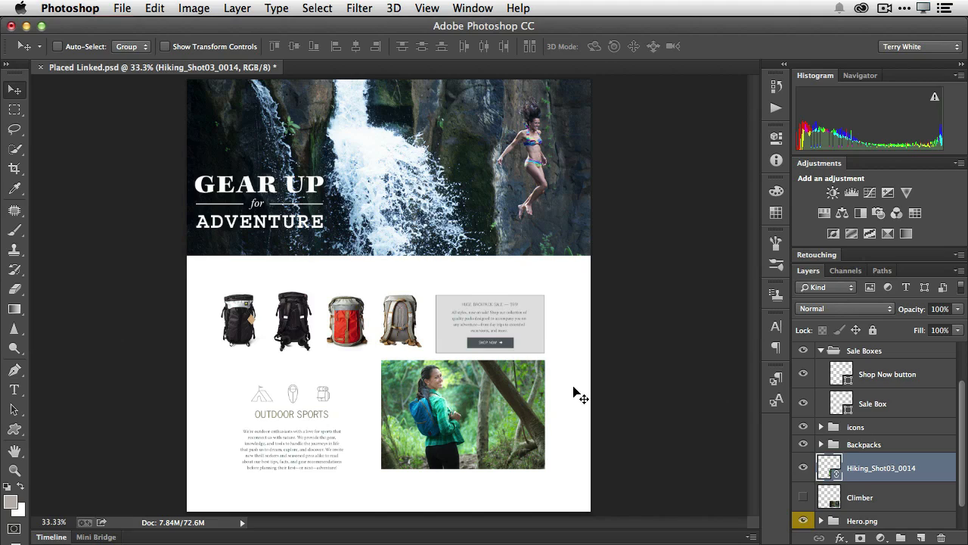
mouse_move(569, 385)
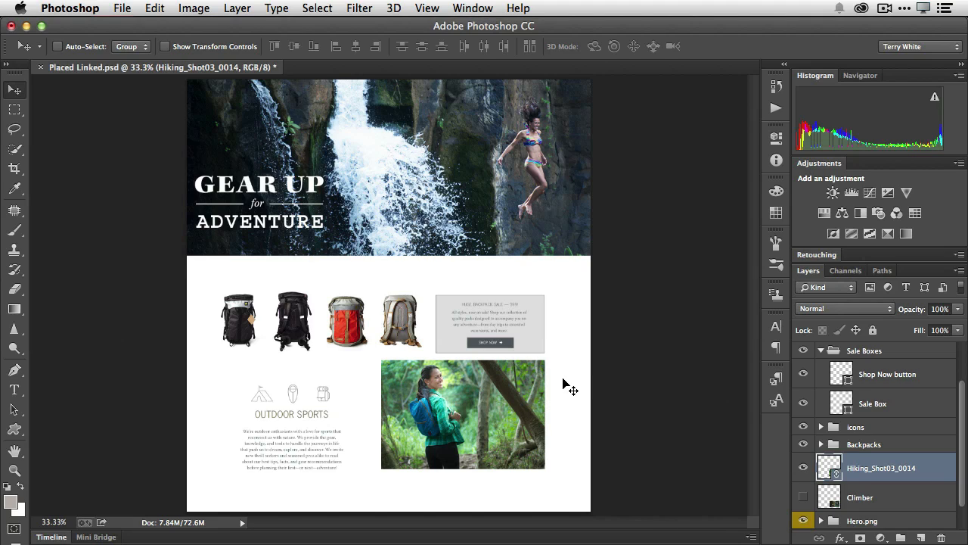
- View Placed Linked.psd with the updated Hiking_Shot03_0014 smart object
click(124, 9)
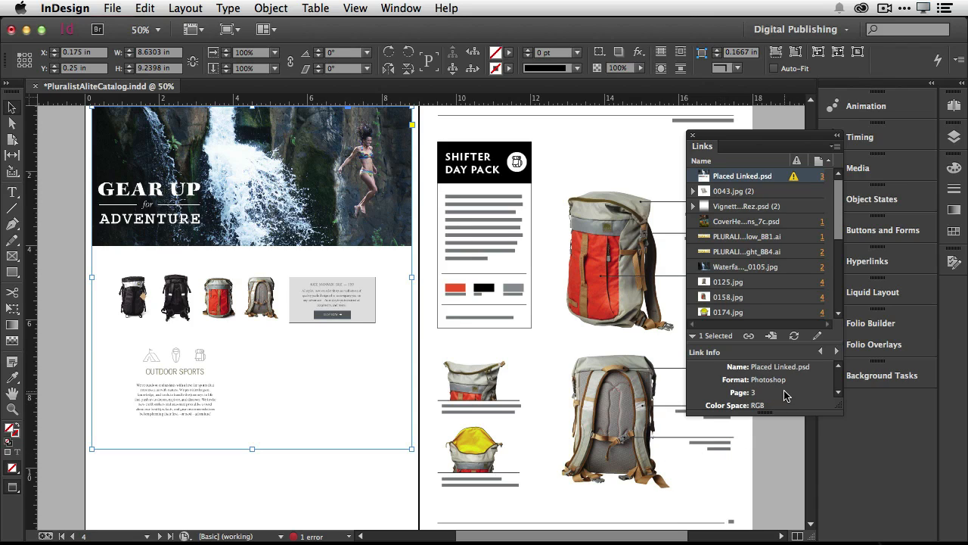
- Update the modified Placed Linked.psd link in the Links panel
click(794, 336)
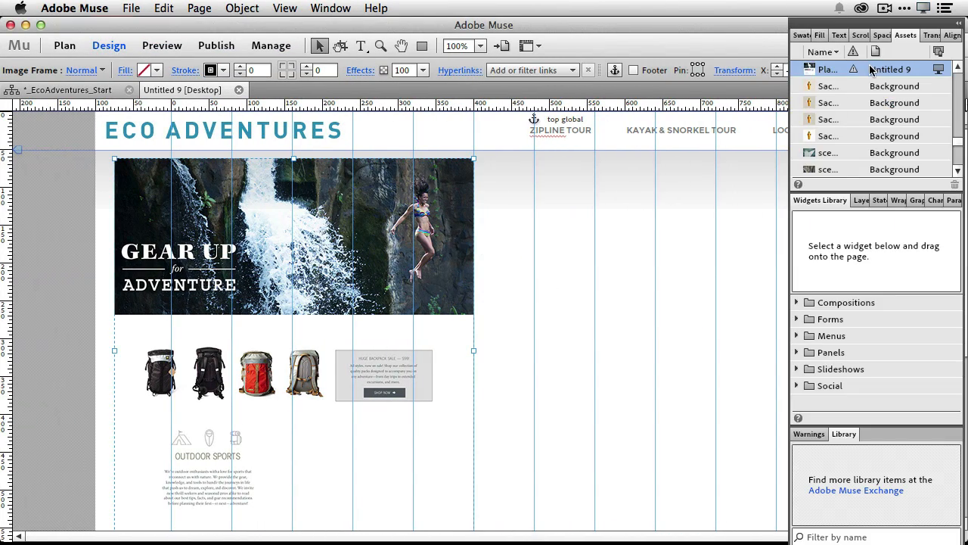
mouse_move(871, 70)
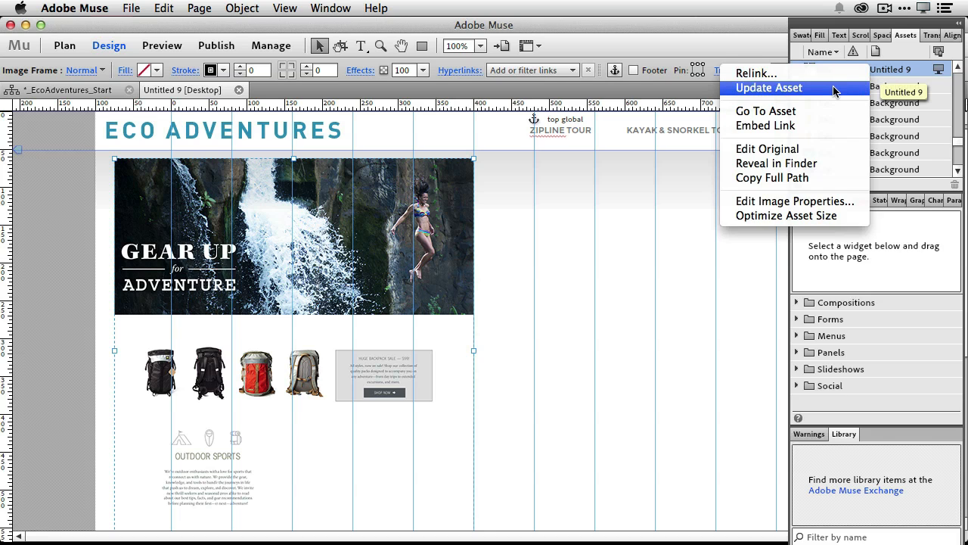
- Update the out-of-date Placed Linked asset in the Assets panel
click(775, 88)
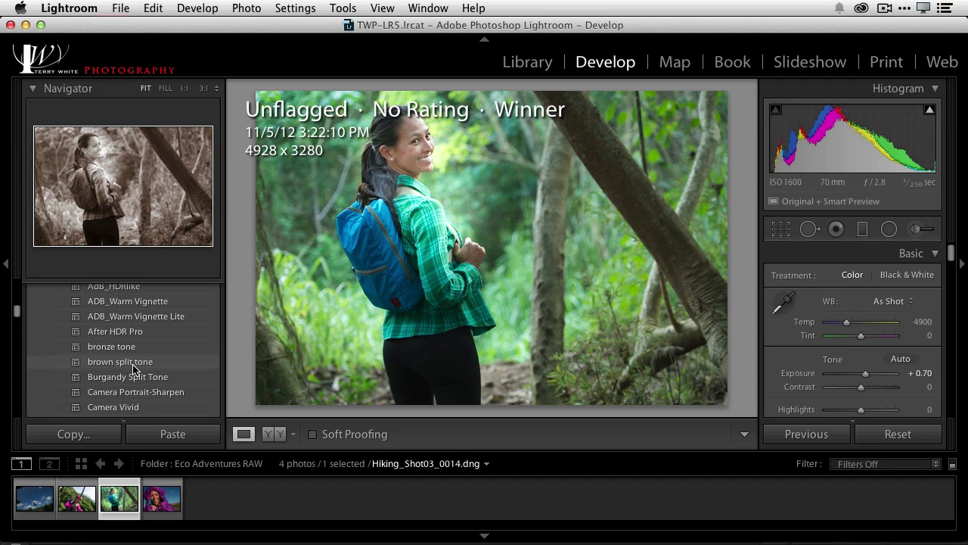
mouse_move(136, 380)
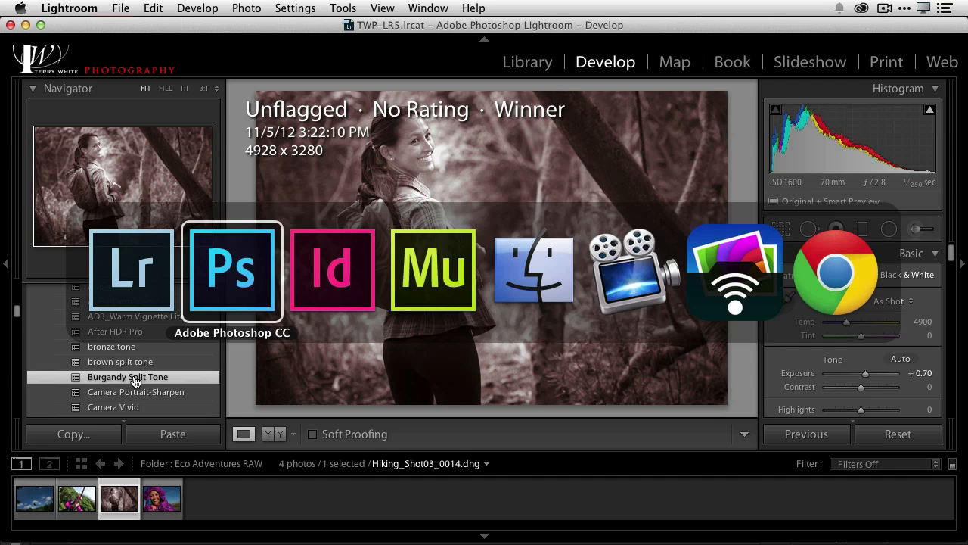
click(232, 270)
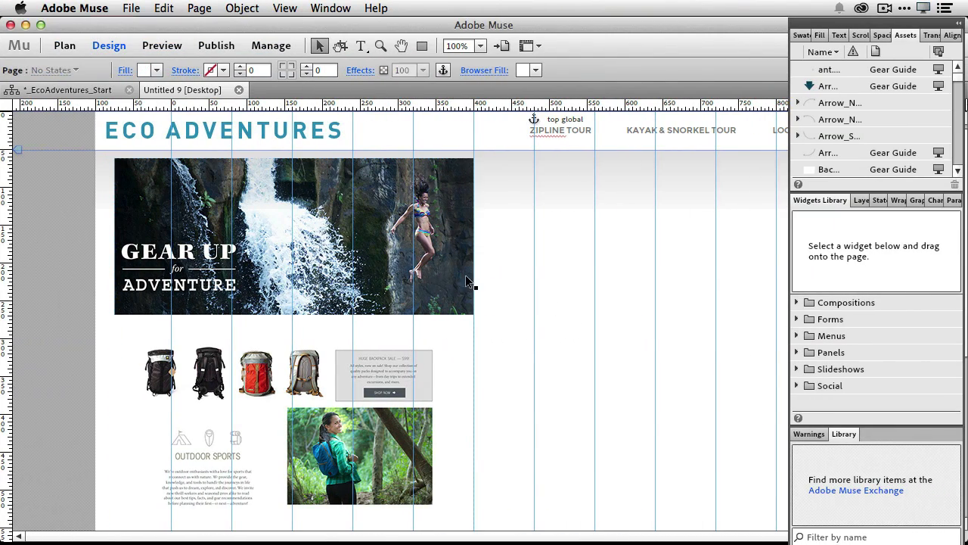
- Select the Placed Linked asset and choose Update Asset
click(294, 235)
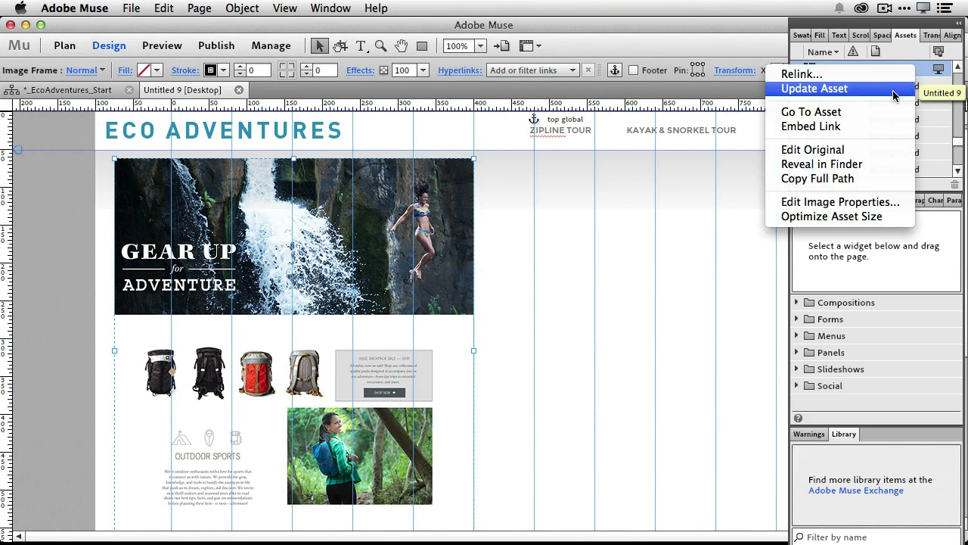
click(815, 88)
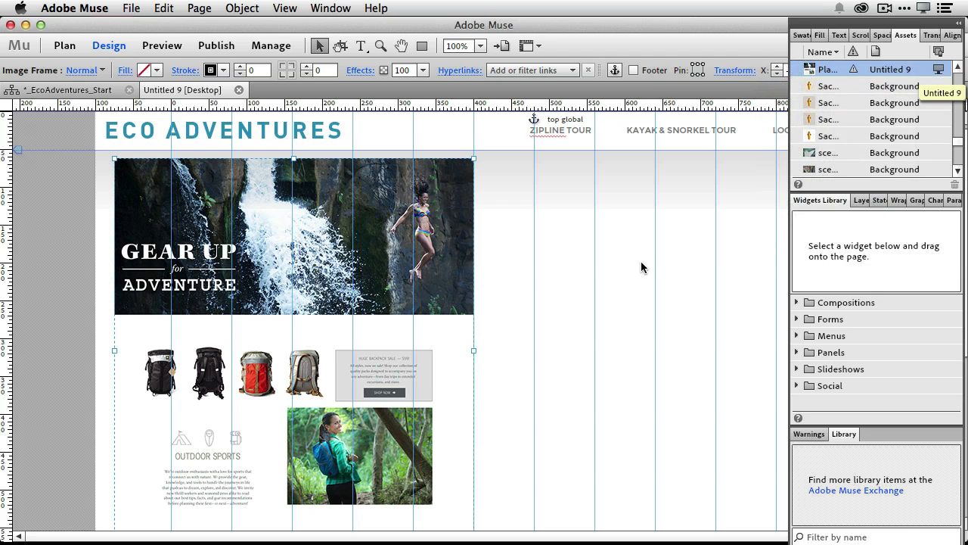